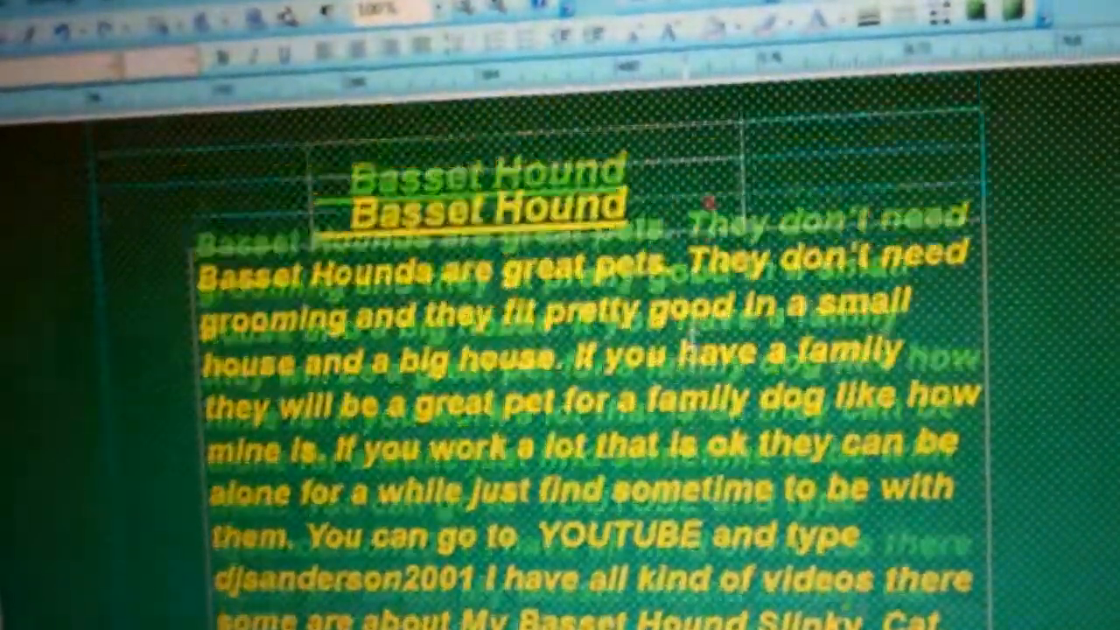
pyautogui.scroll(-3)
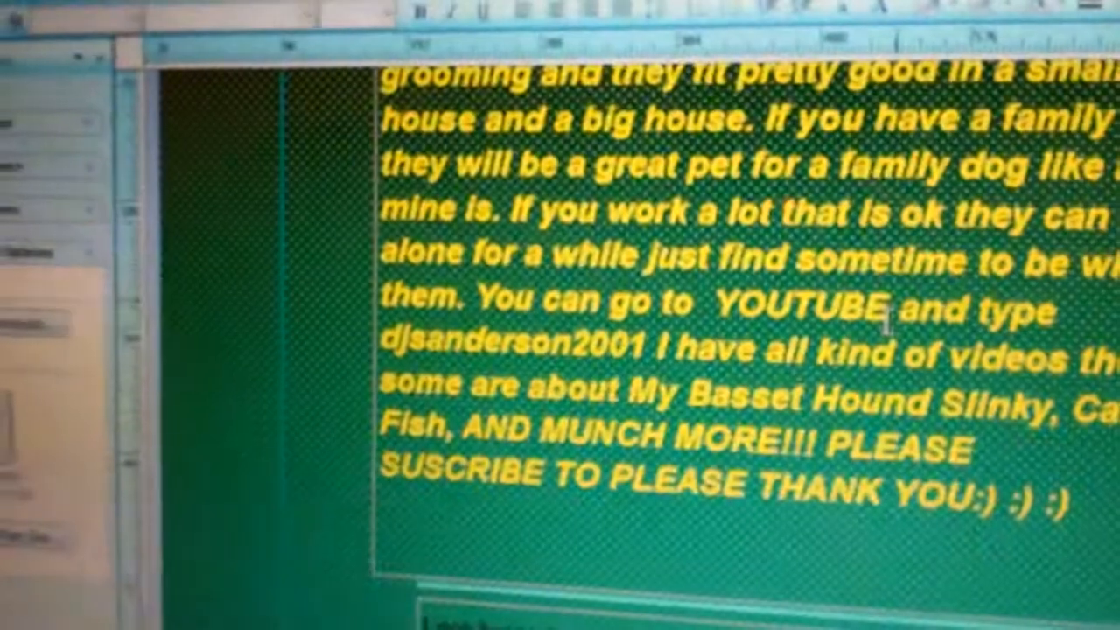